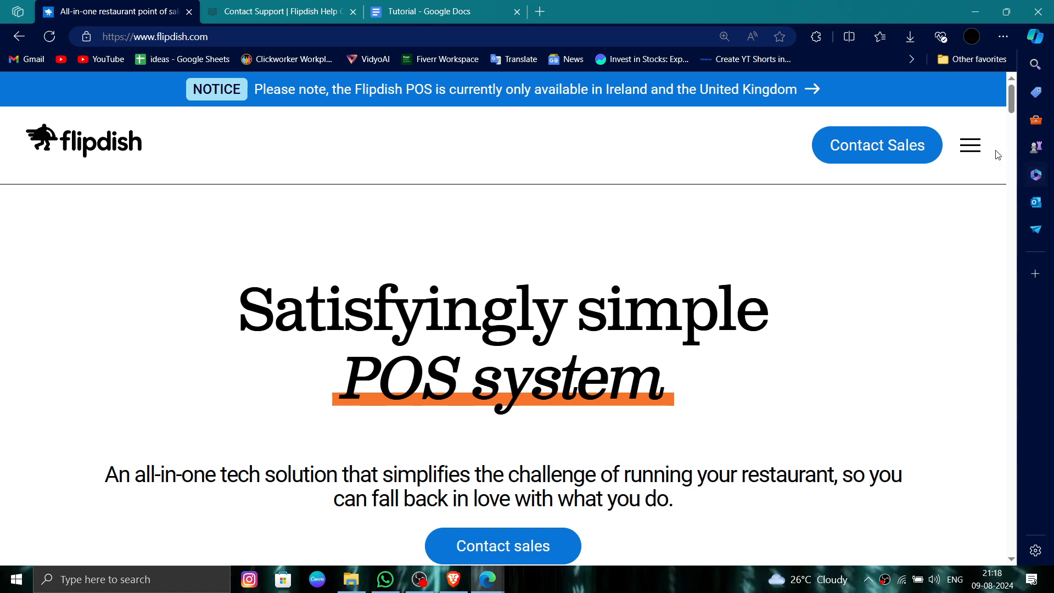
# - Expand the Flipdish homepage navigation showing POS, Online ordering, Pricing, Customers, Support and Log in
pyautogui.click(967, 144)
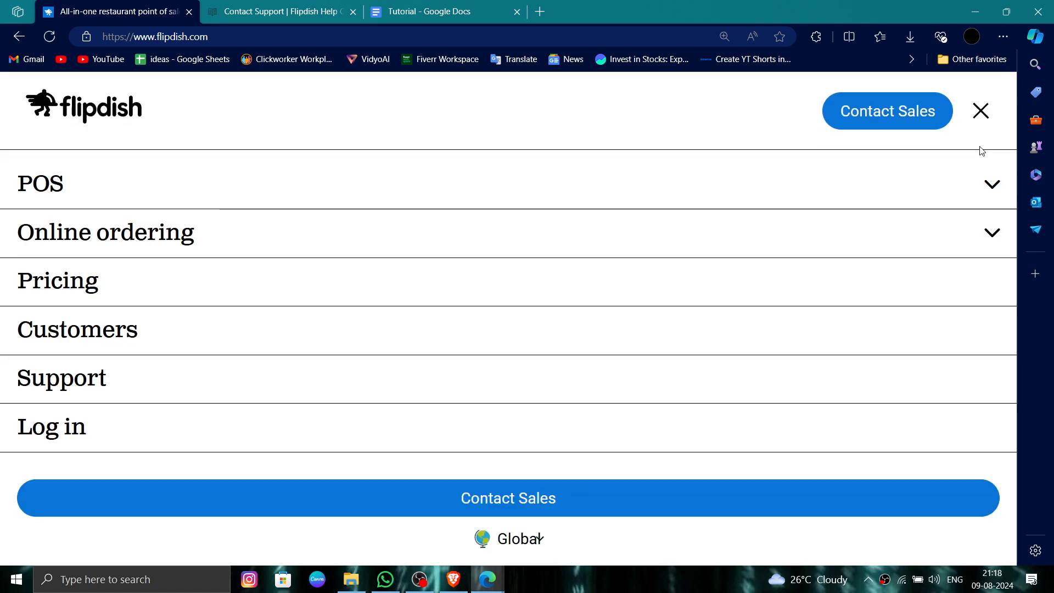
pyautogui.moveTo(423, 347)
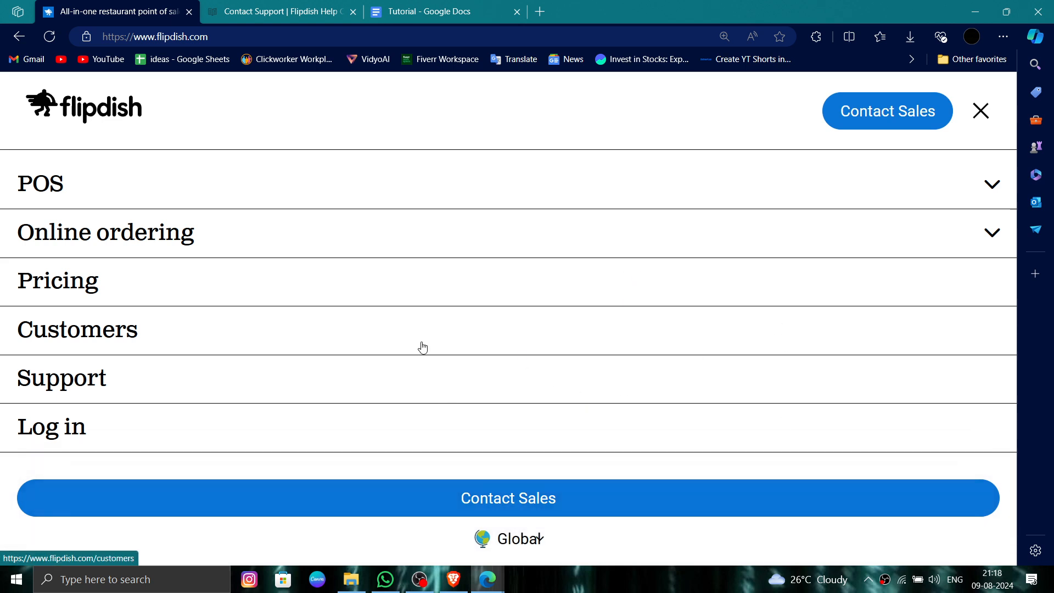
pyautogui.moveTo(81, 379)
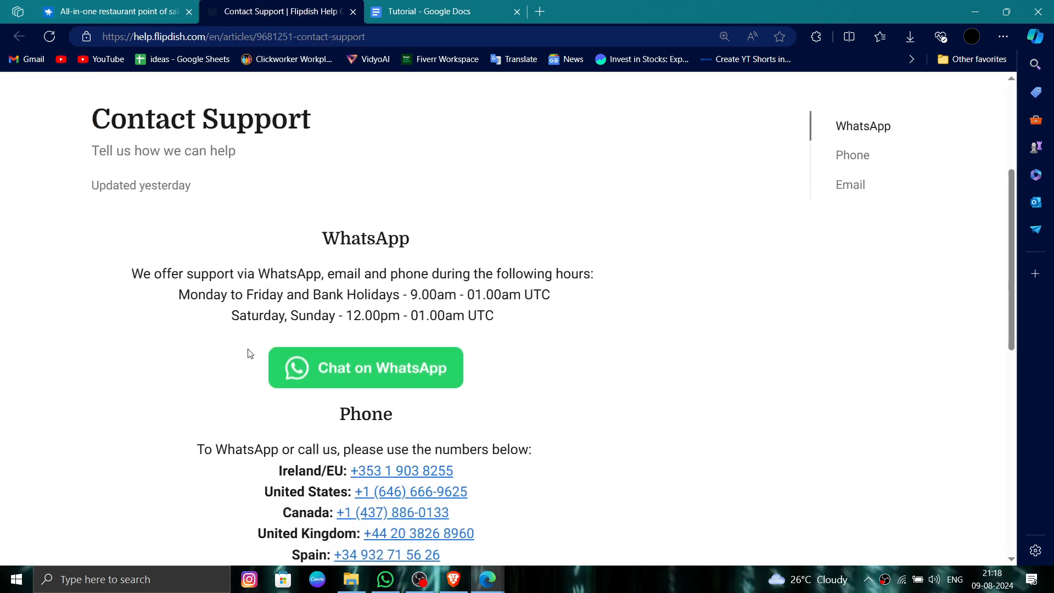
# - Scroll the Contact Support article to the WhatsApp chat button and regional support phone numbers
pyautogui.scroll(-3)
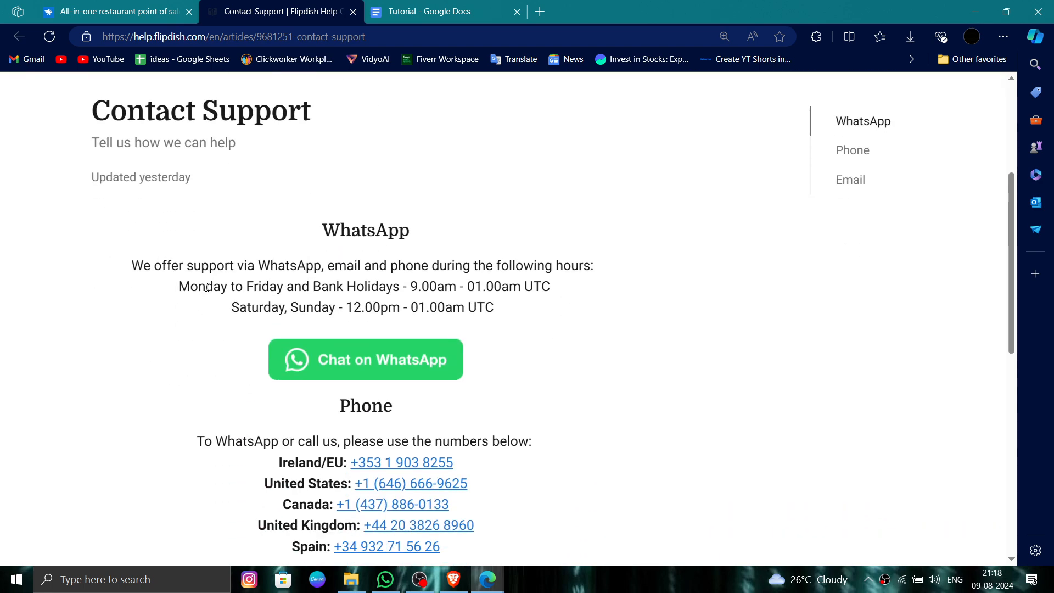
pyautogui.scroll(-3)
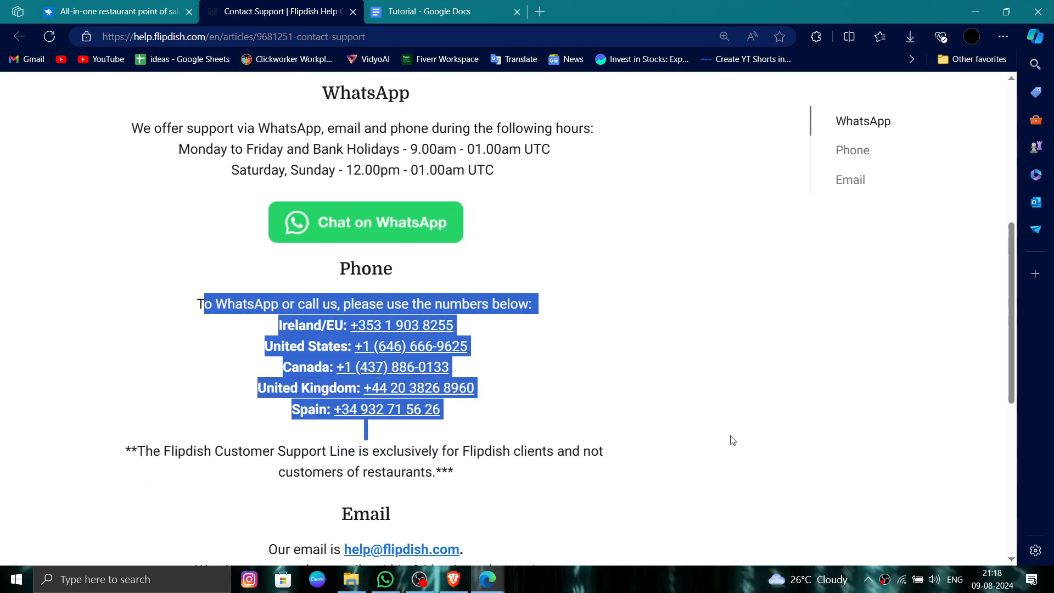
pyautogui.scroll(3)
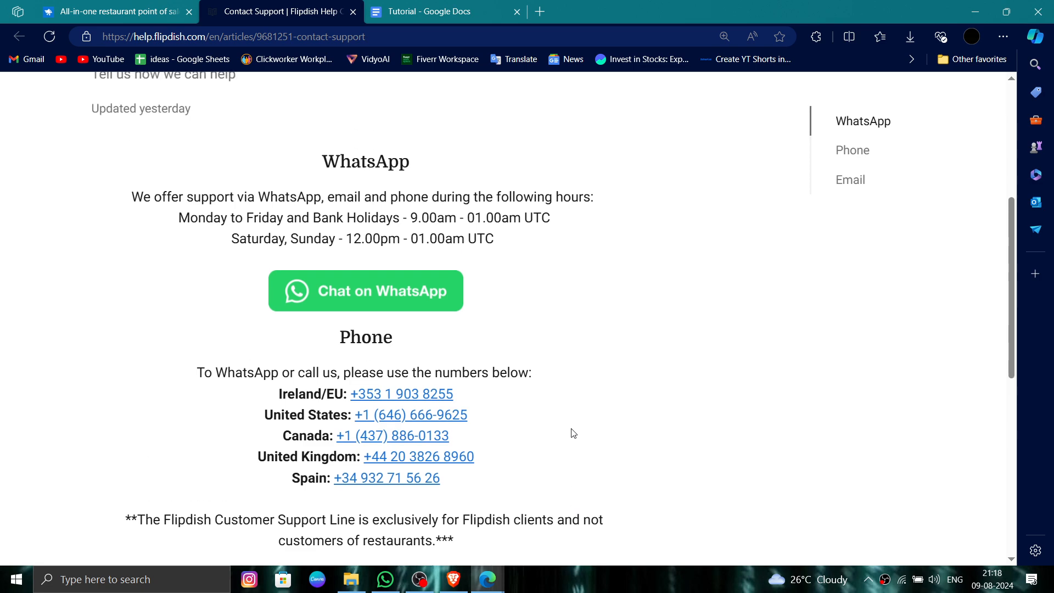